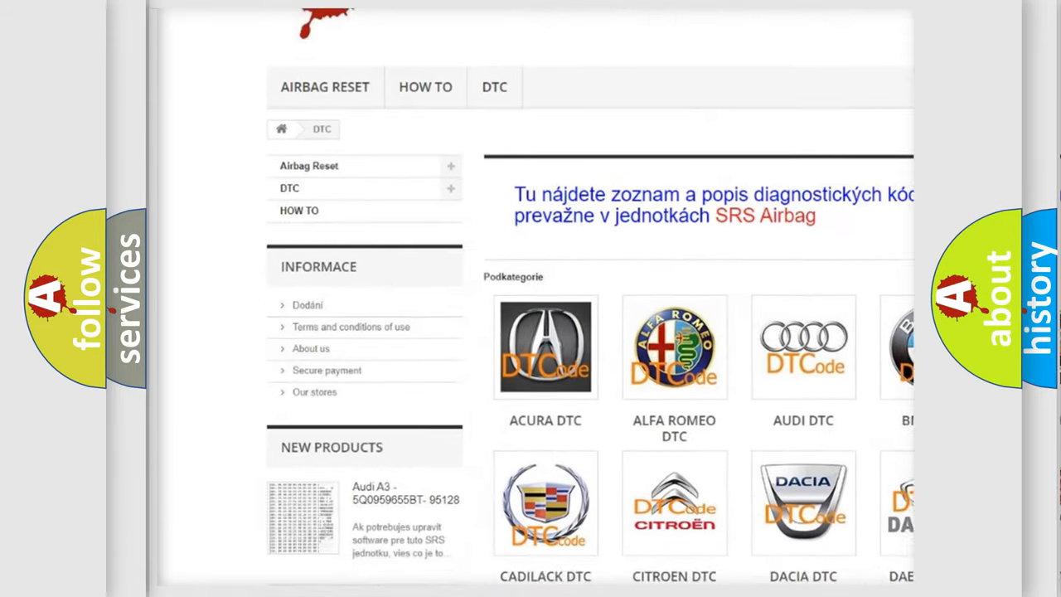
{"action": "scroll", "scroll_direction": "down", "scroll_amount": 3}
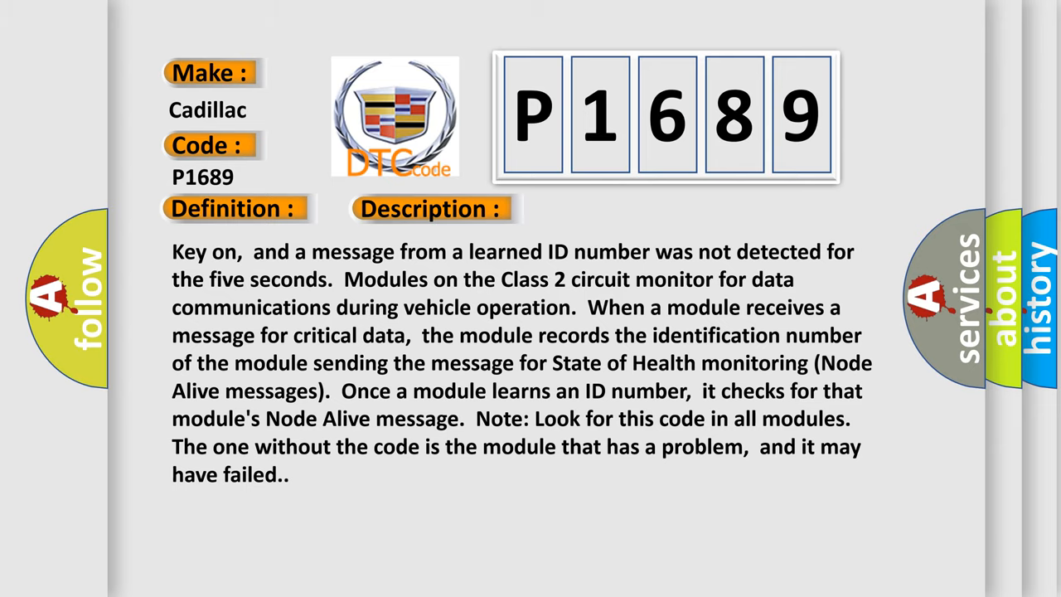
{"action": "left_click", "coordinate": [606, 209]}
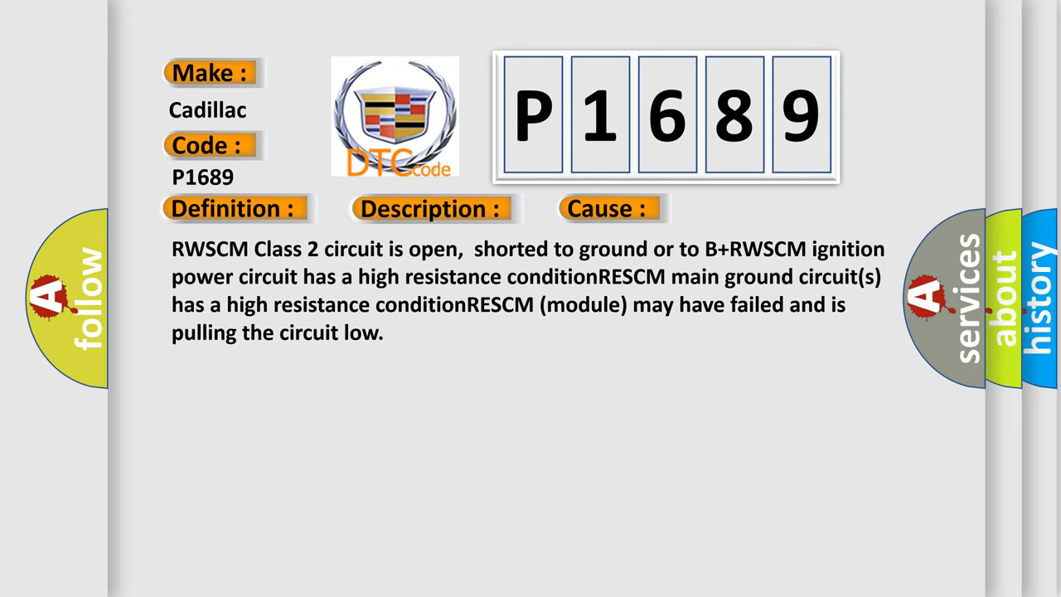